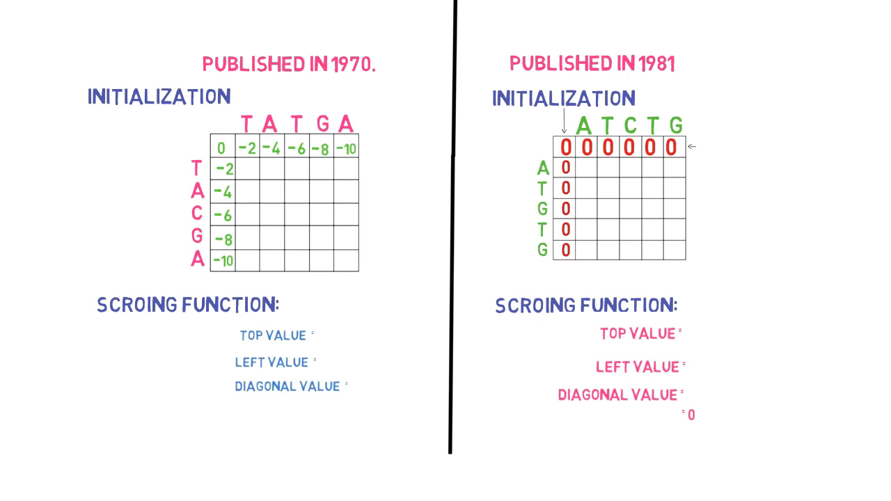
scroll("down", 3)
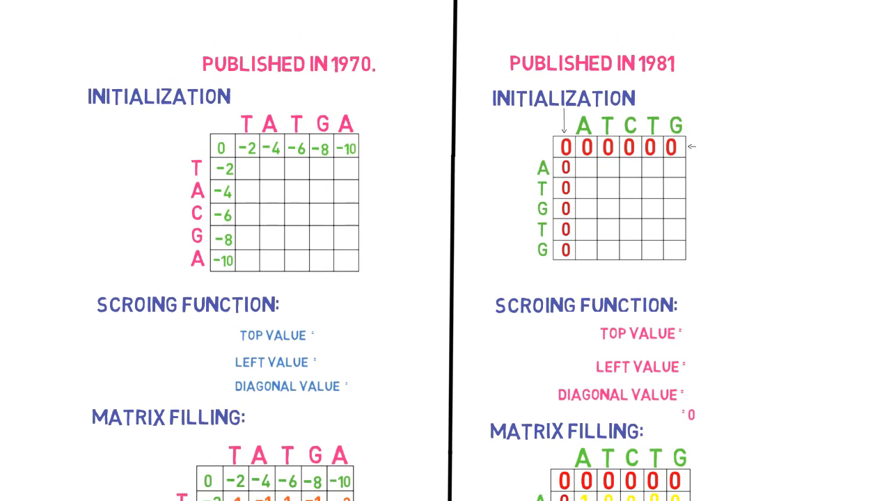
scroll("down", 3)
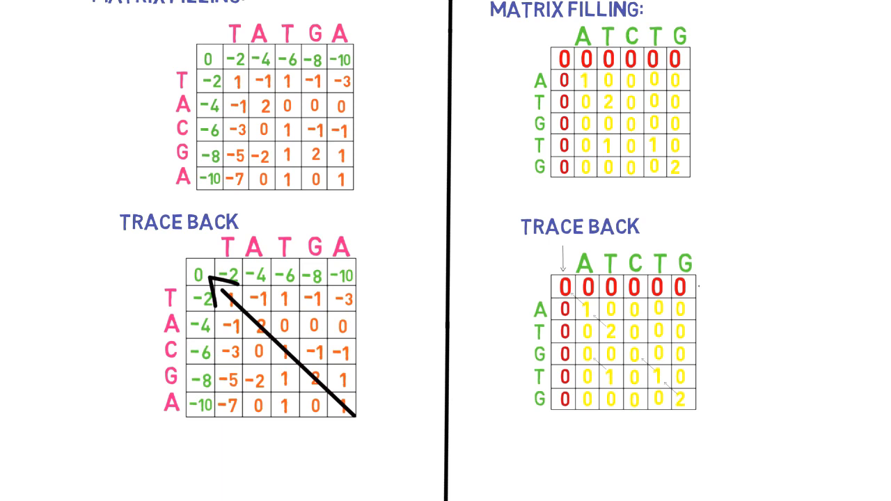
scroll("down", 3)
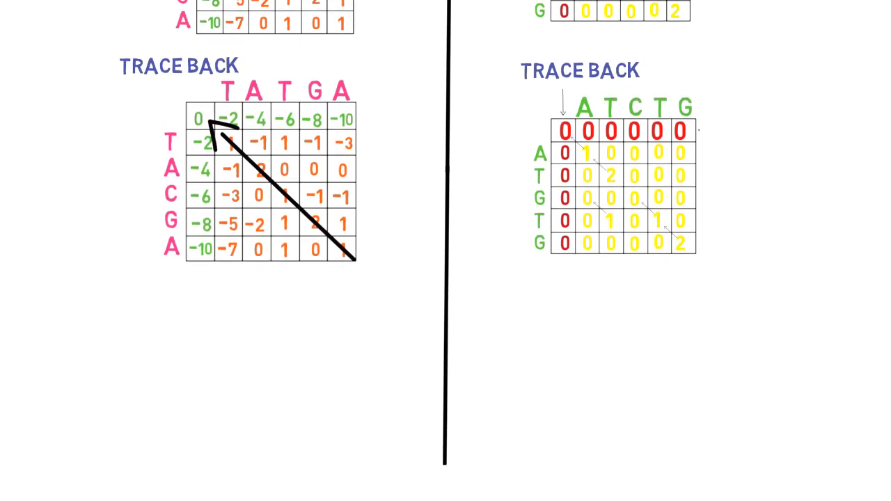